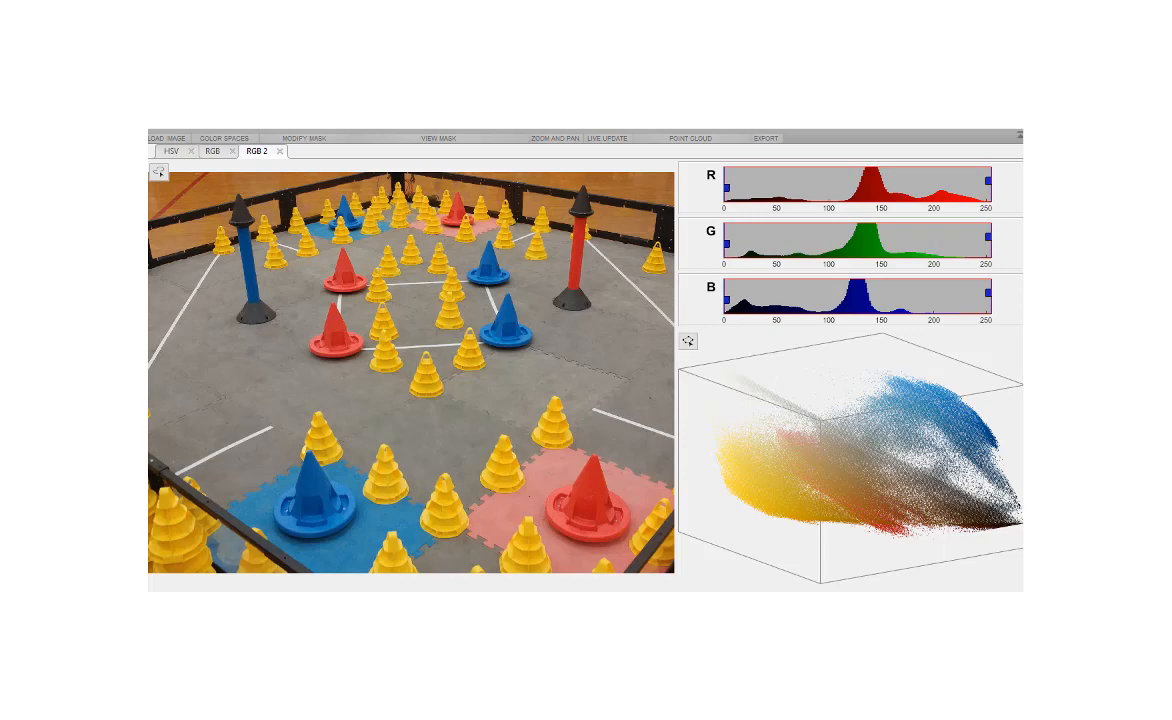
Step: Preview the yellow-cone mask, then return to the MATLAB desktop Apps view
{"action": "left_click", "coordinate": [281, 151]}
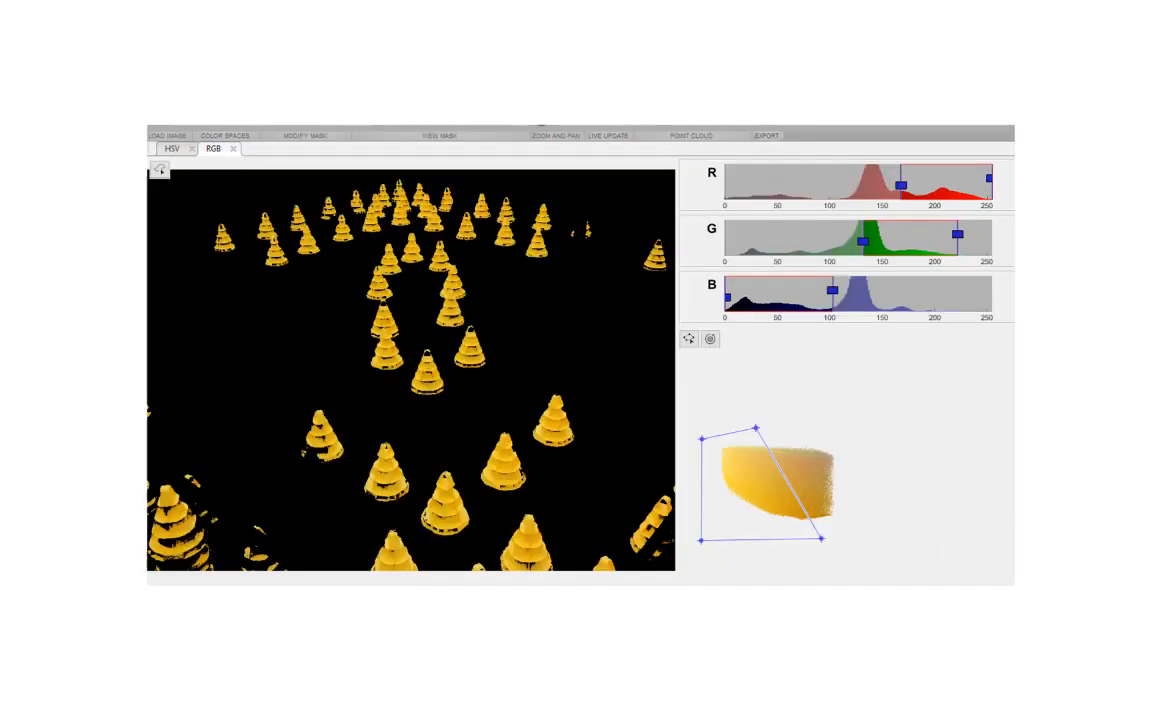
{"action": "left_click", "coordinate": [438, 135]}
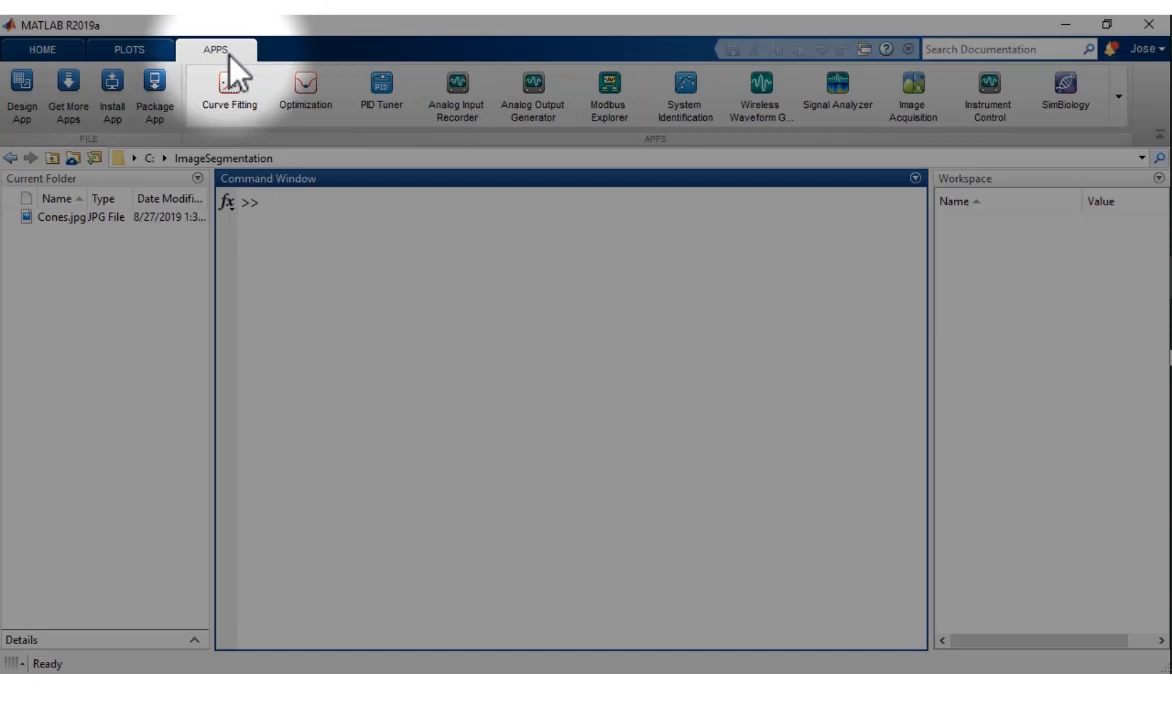
Step: Expand the full app gallery and scroll down to the Image Processing apps
{"action": "left_click", "coordinate": [1157, 100]}
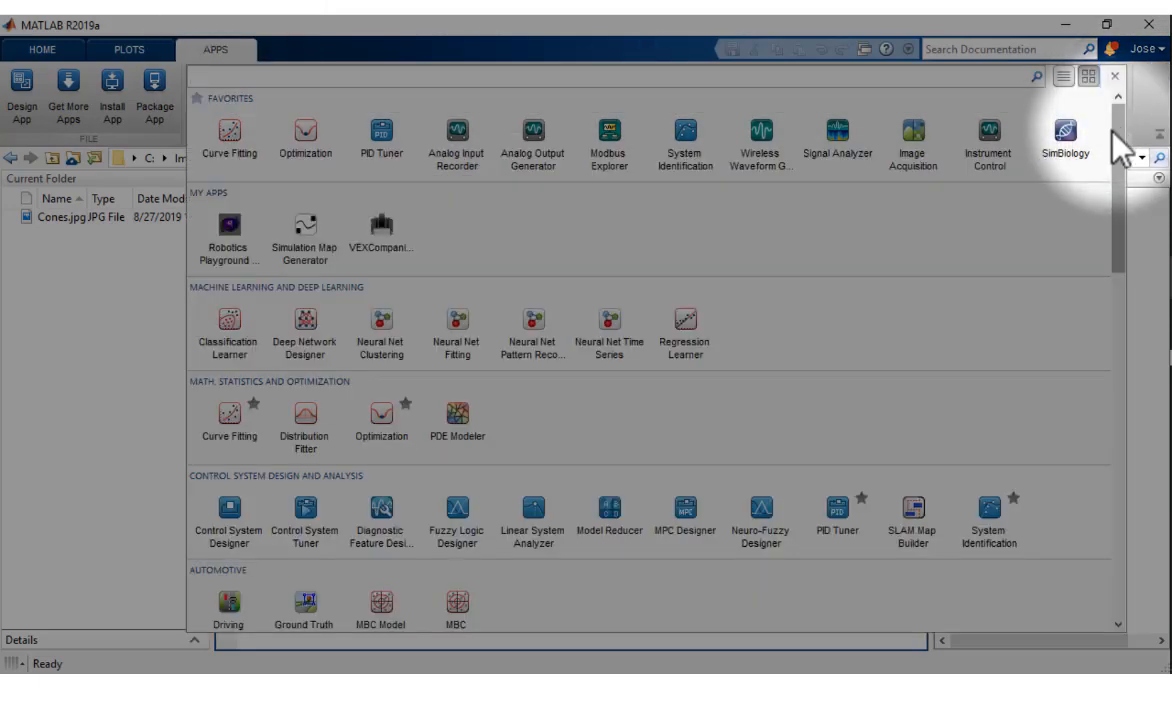
{"action": "scroll", "scroll_direction": "down", "scroll_amount": 3}
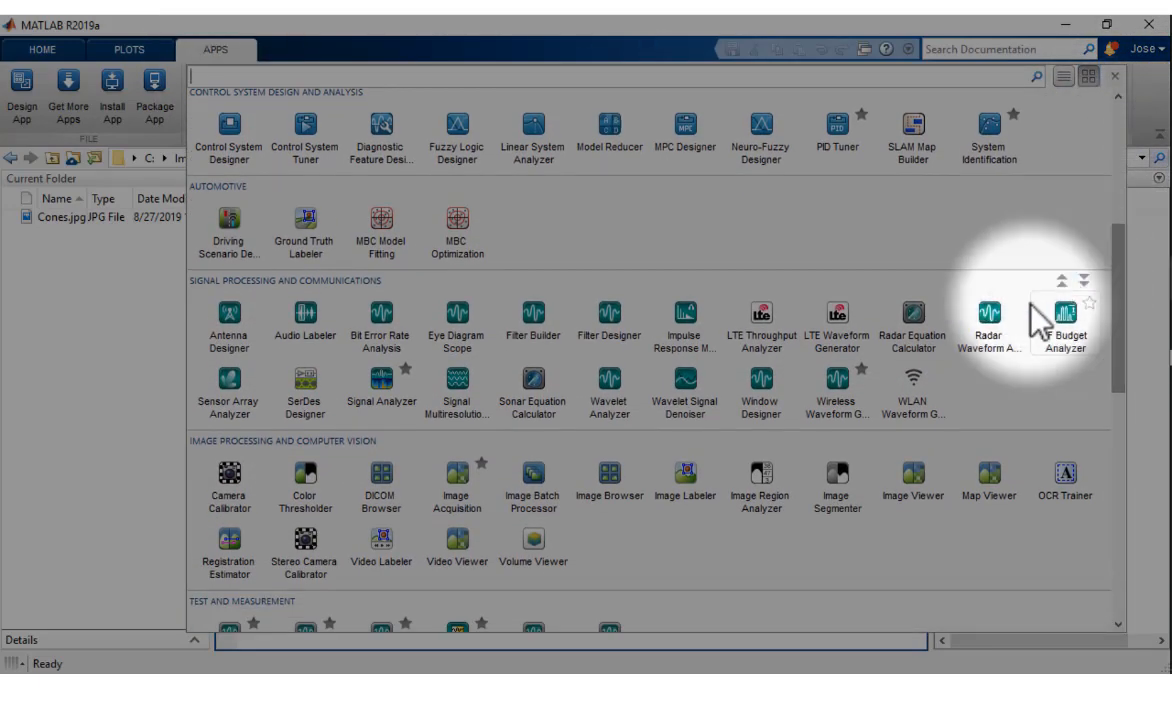
{"action": "mouse_move", "coordinate": [340, 490]}
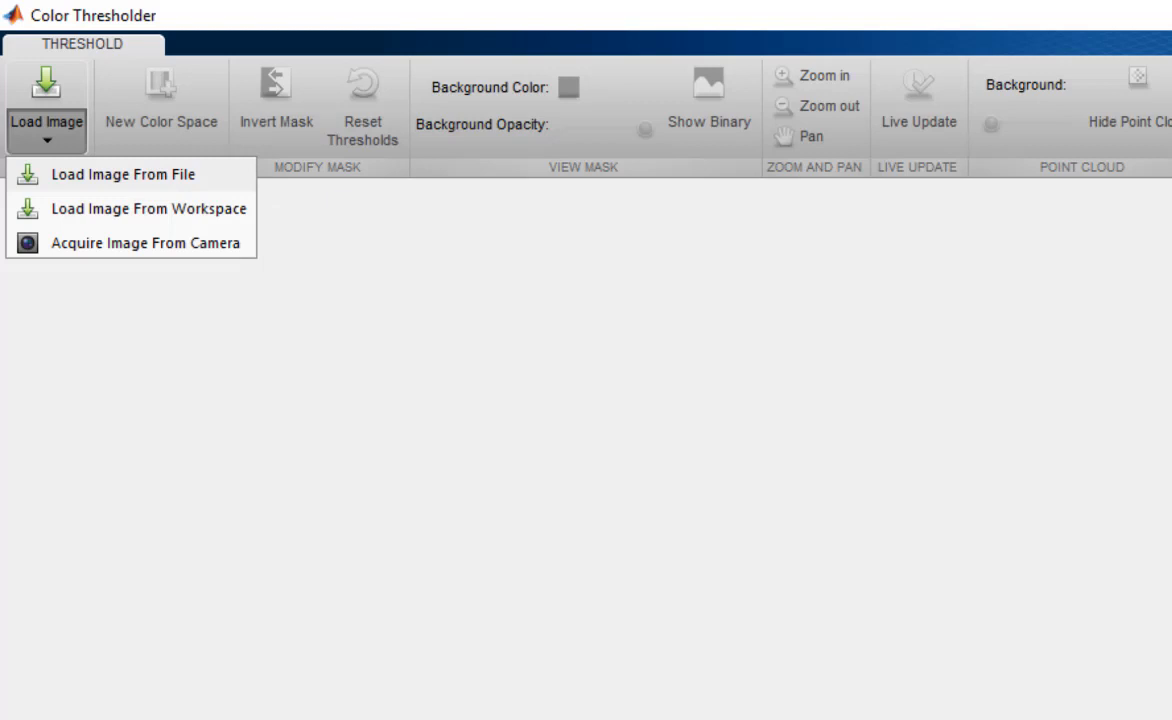
Step: Load Cones.jpg from file into Color Thresholder for colour-space selection
{"action": "left_click", "coordinate": [124, 174]}
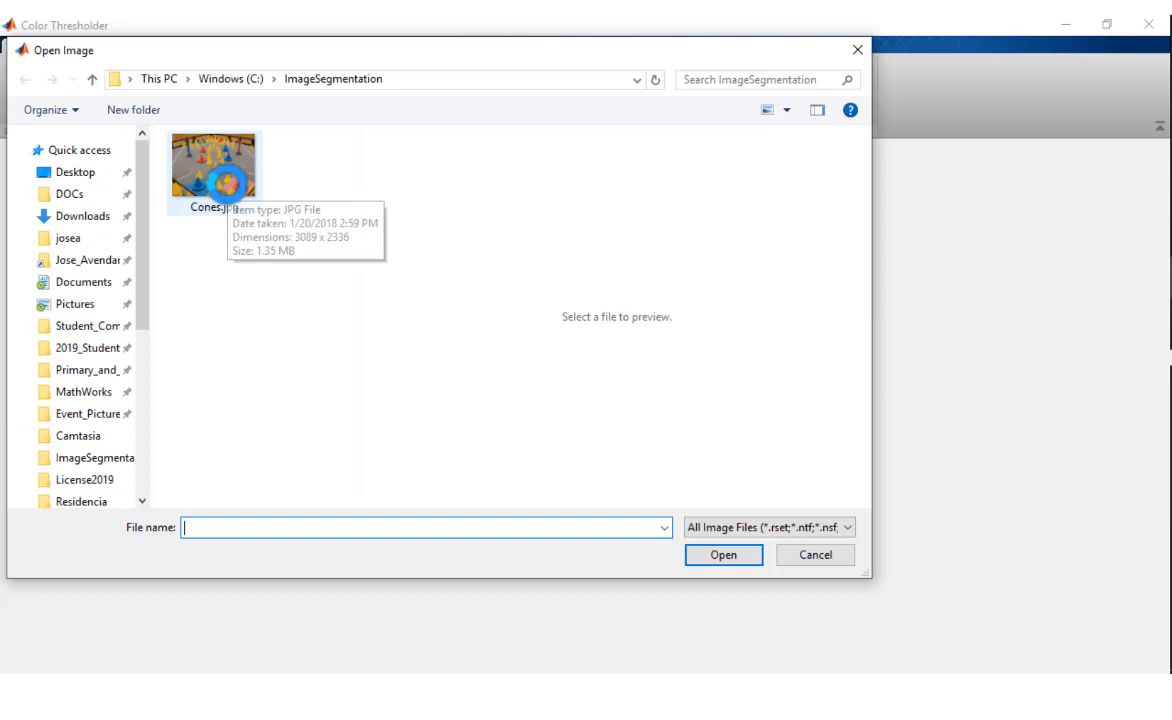
{"action": "left_click", "coordinate": [213, 162]}
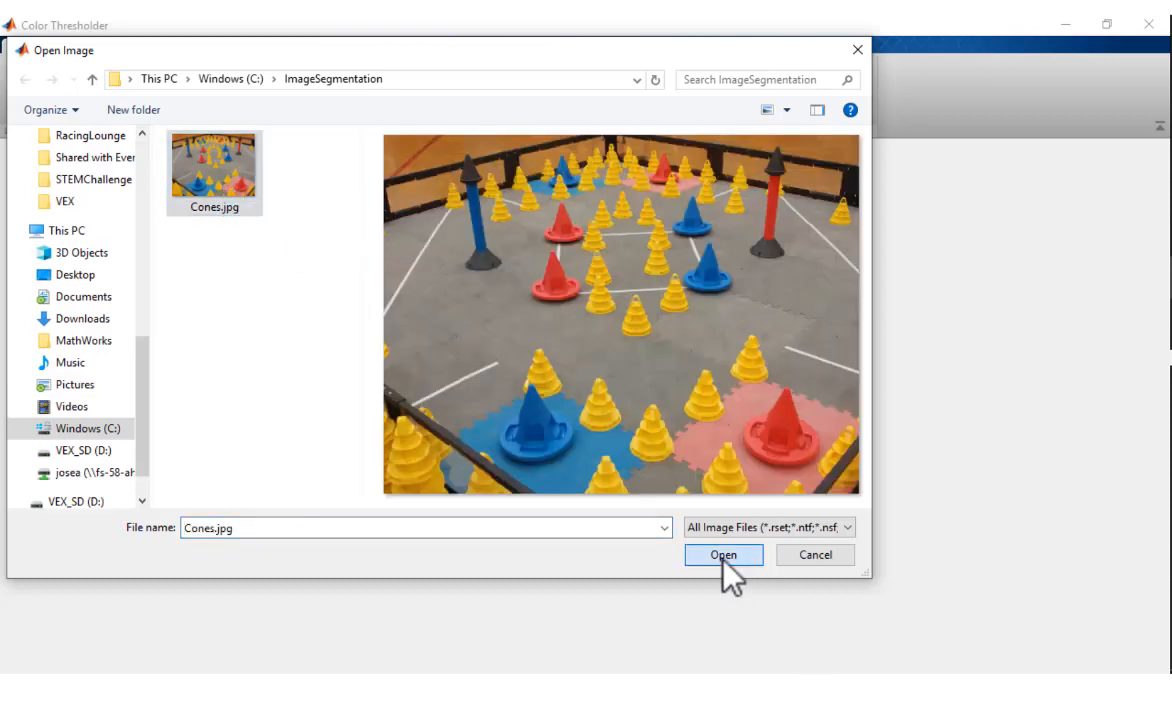
{"action": "left_click", "coordinate": [723, 555]}
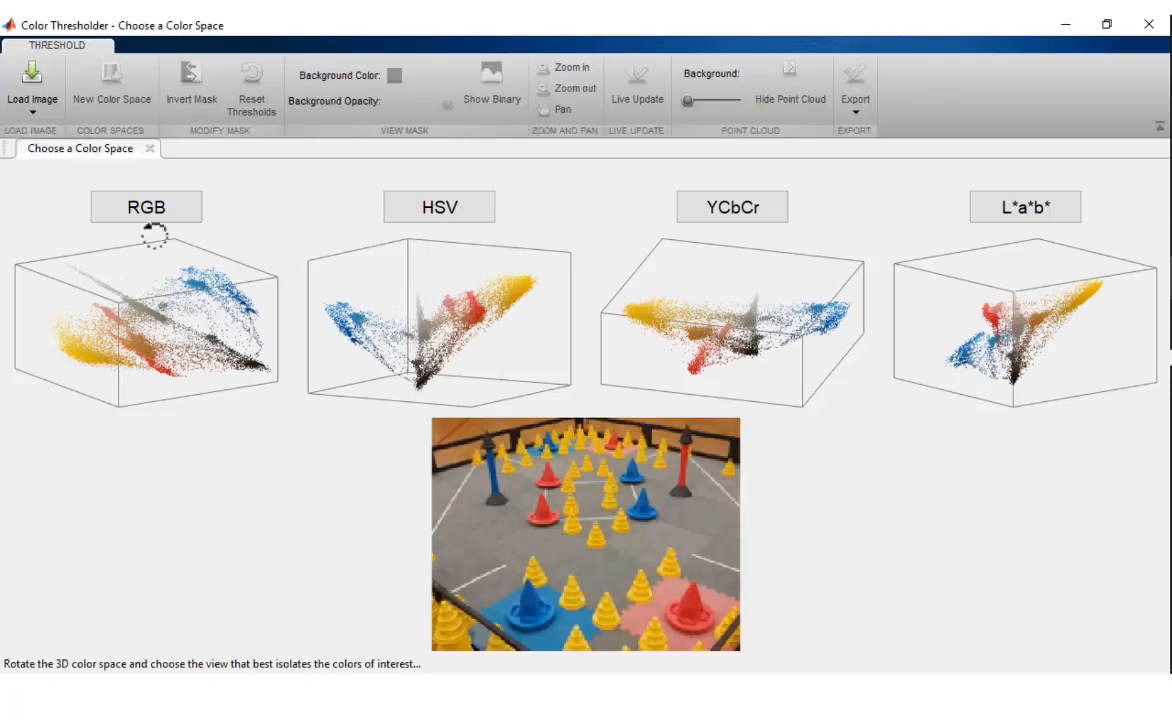
Step: Choose the RGB colour space to begin thresholding the yellow cones
{"action": "left_click", "coordinate": [146, 207]}
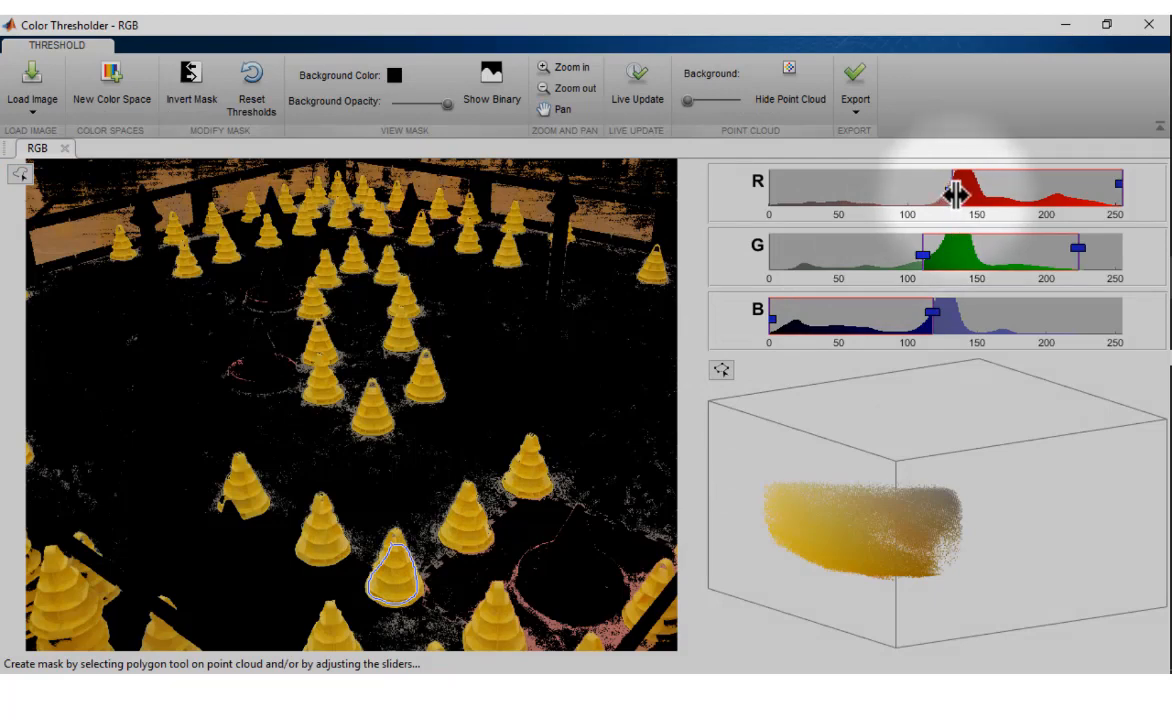
Step: Raise the R channel's lower limit from about 135 to near 180 to drop the floor
{"action": "left_click_drag", "start_coordinate": [945, 193], "coordinate": [965, 193]}
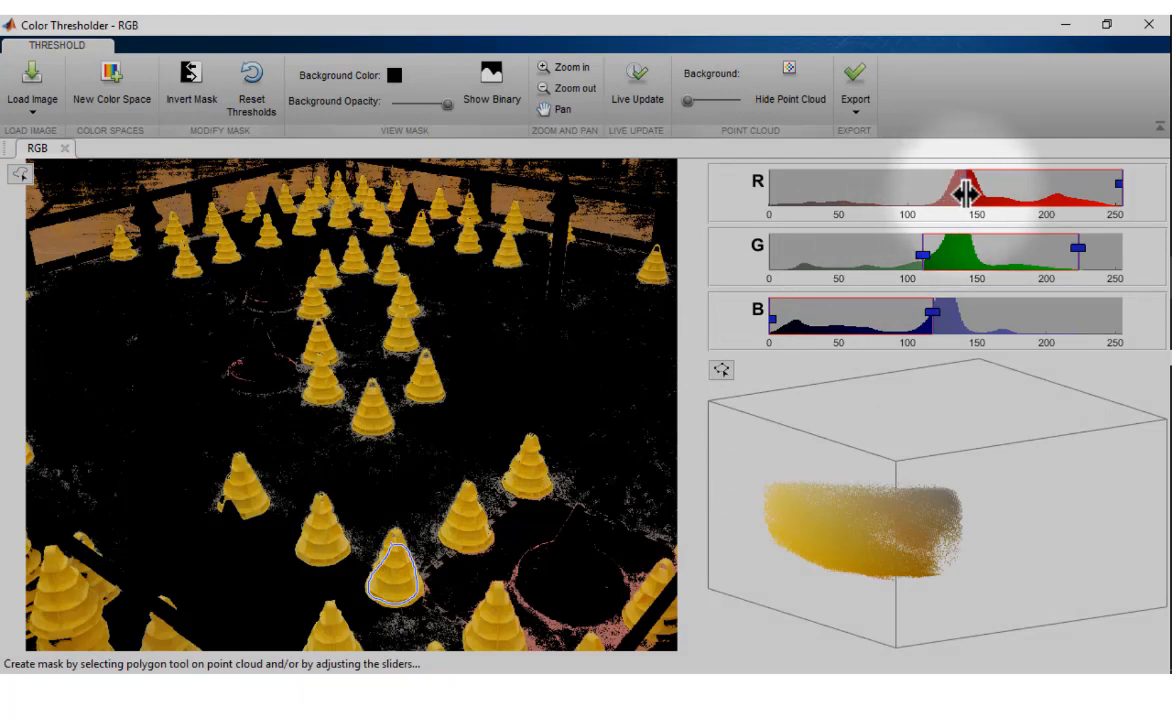
{"action": "left_click_drag", "start_coordinate": [965, 195], "coordinate": [980, 195]}
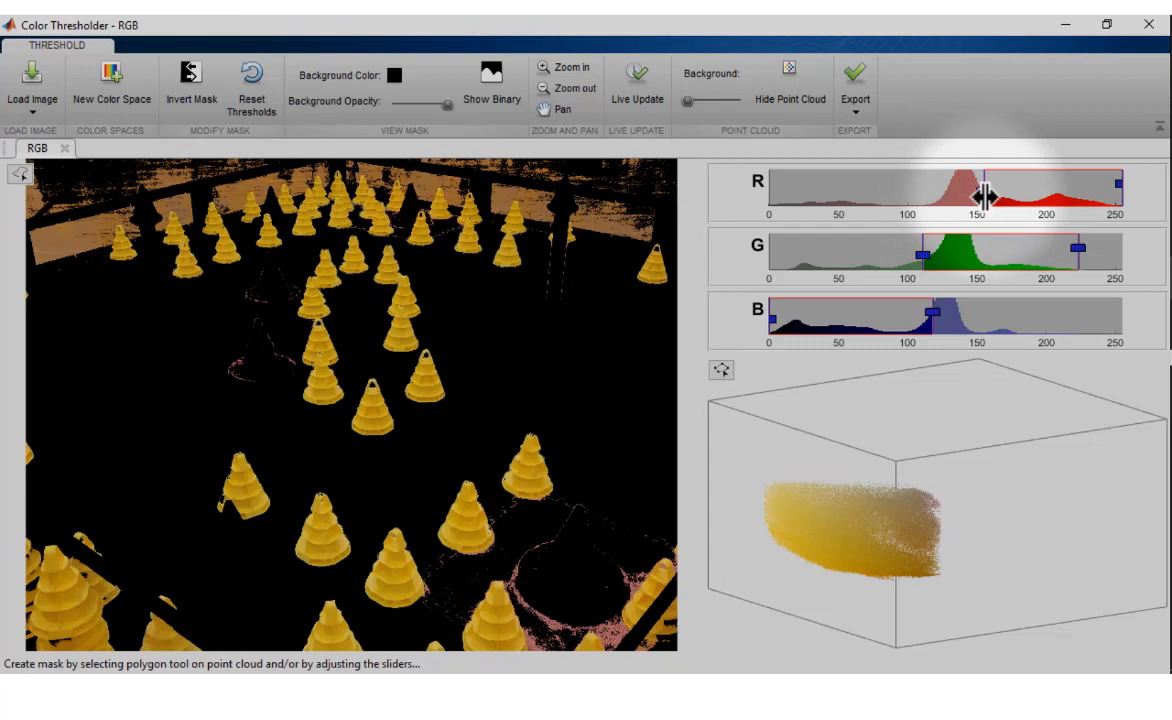
{"action": "left_click_drag", "start_coordinate": [960, 185], "coordinate": [990, 185]}
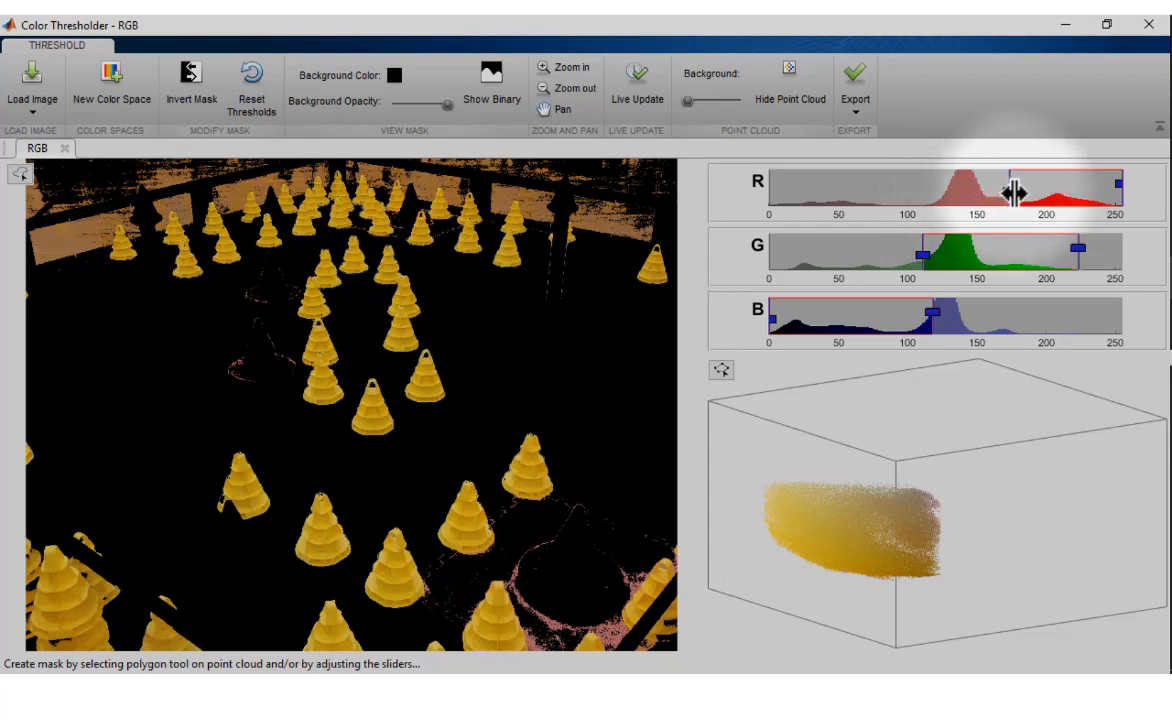
{"action": "left_click_drag", "start_coordinate": [1007, 190], "coordinate": [1020, 190]}
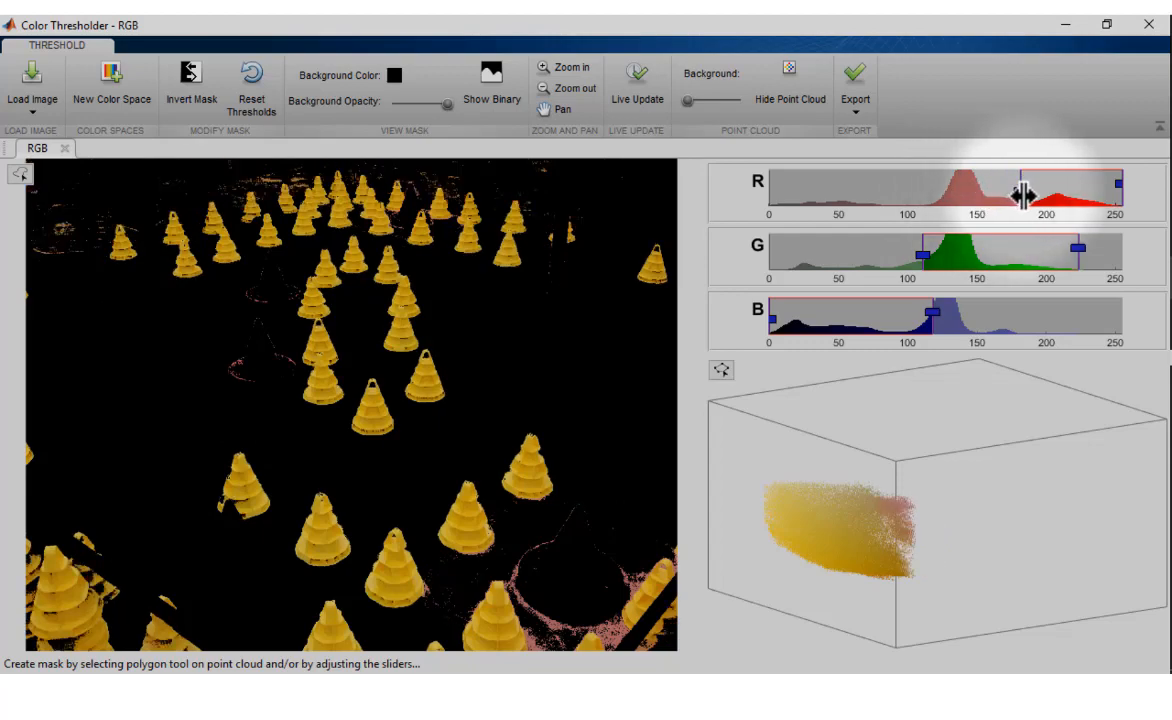
{"action": "left_click_drag", "start_coordinate": [1015, 191], "coordinate": [990, 191]}
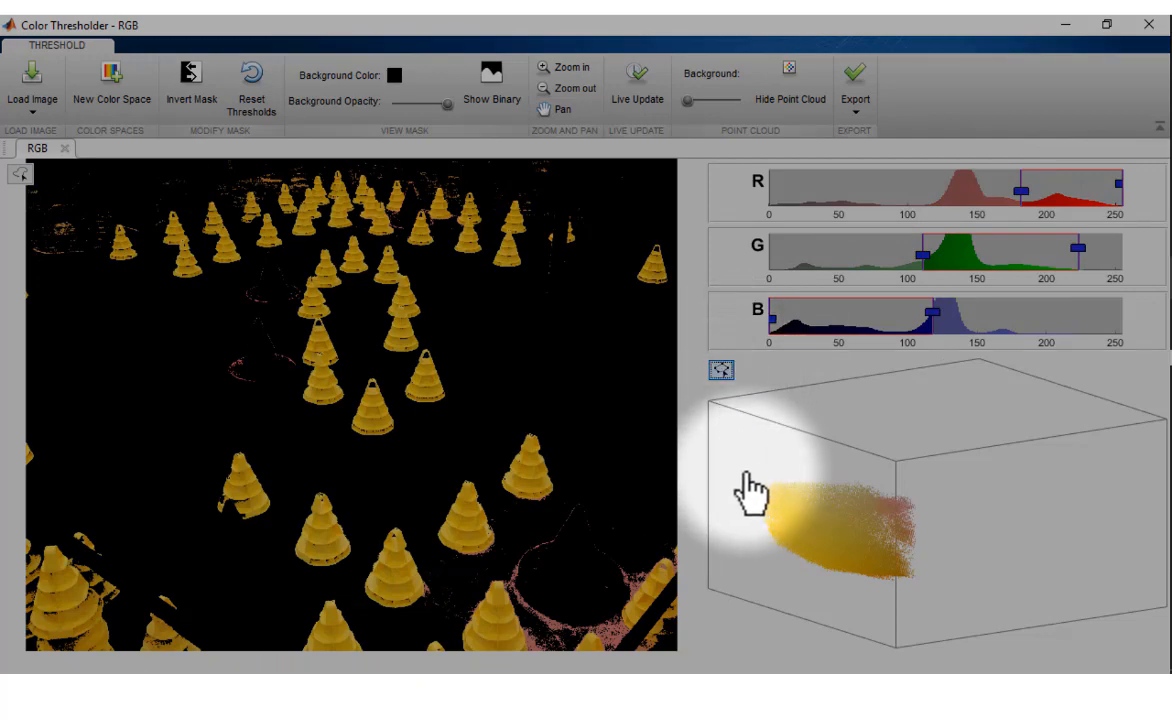
Step: Draw a polygon around the yellow cluster in the point cloud and view the mask as binary
{"action": "left_click", "coordinate": [721, 370]}
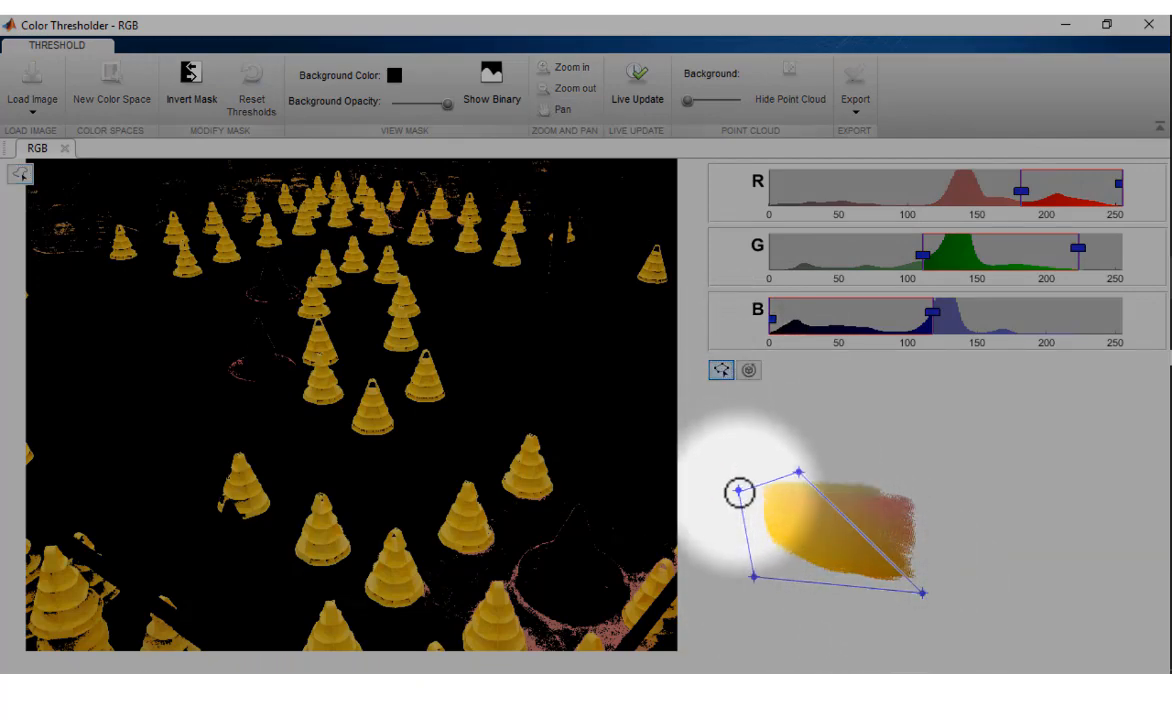
{"action": "left_click", "coordinate": [491, 85]}
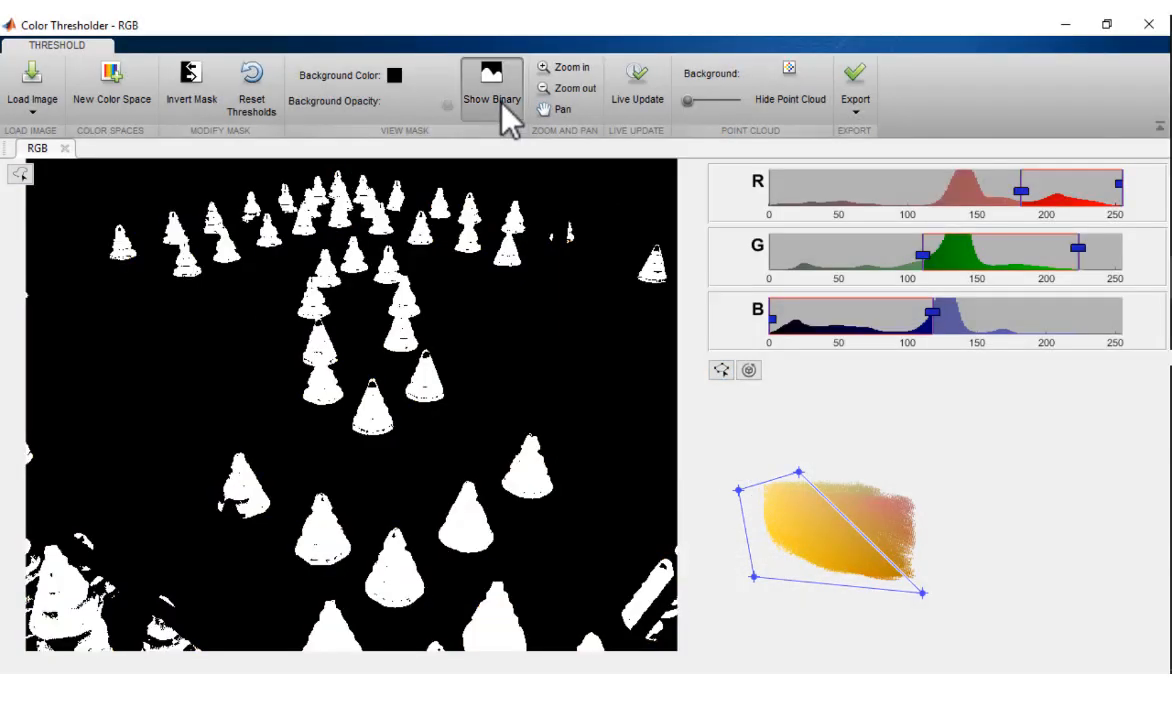
{"action": "left_click", "coordinate": [491, 85]}
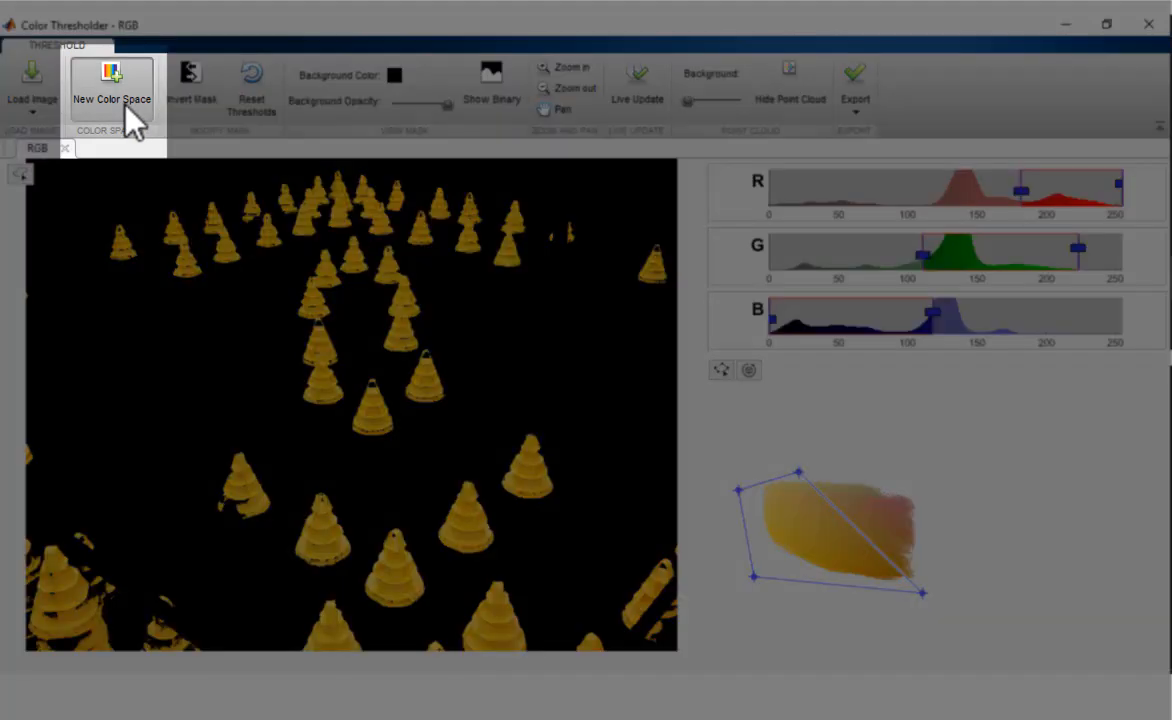
Step: Start an HSV session, raise minimum saturation to about 0.55, and show the red mask as binary
{"action": "left_click", "coordinate": [111, 88]}
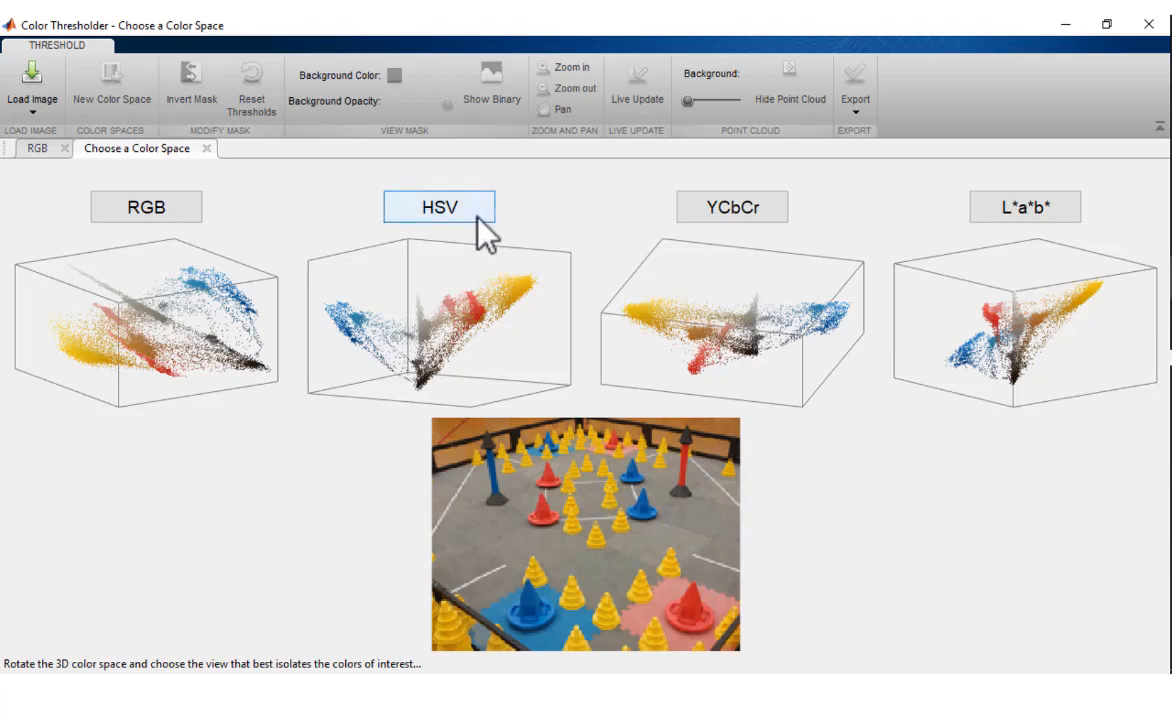
{"action": "left_click", "coordinate": [439, 207]}
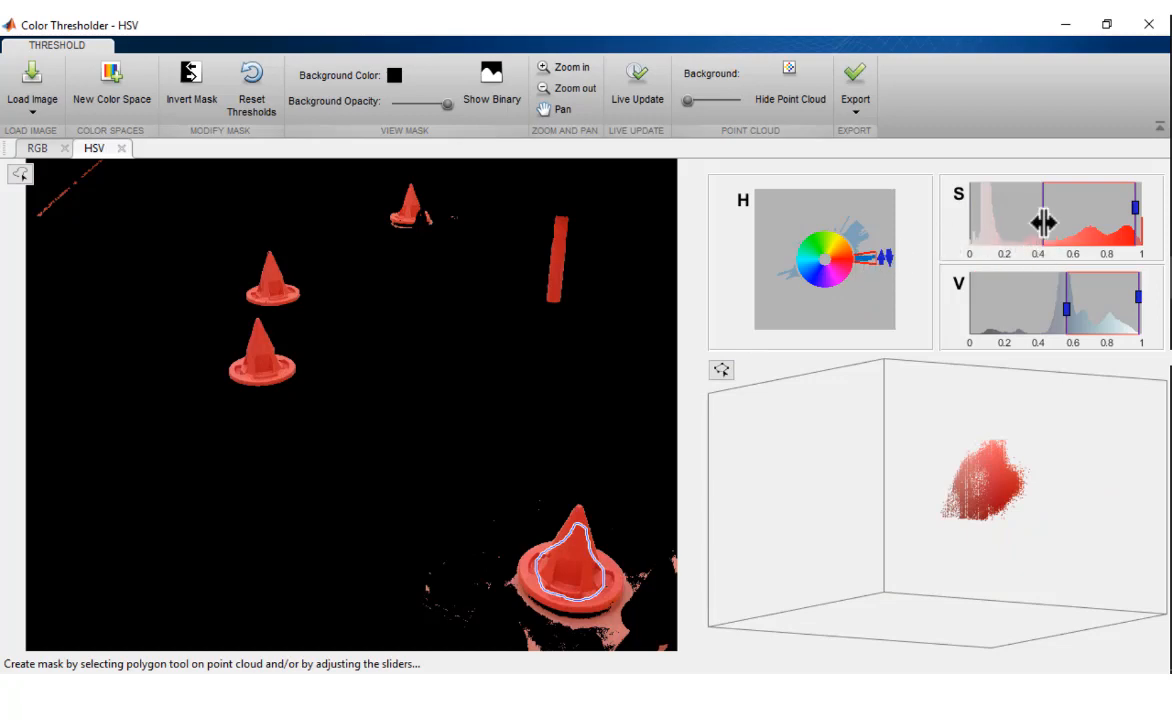
{"action": "left_click_drag", "start_coordinate": [1043, 222], "coordinate": [1057, 222]}
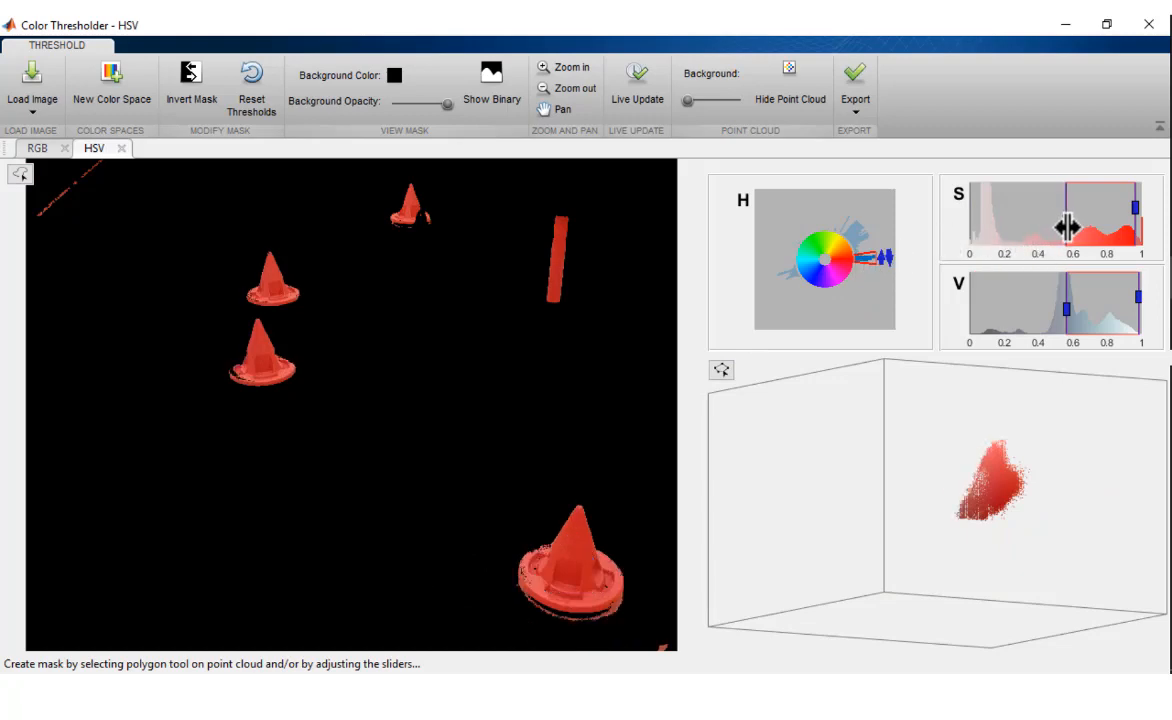
{"action": "left_click", "coordinate": [491, 83]}
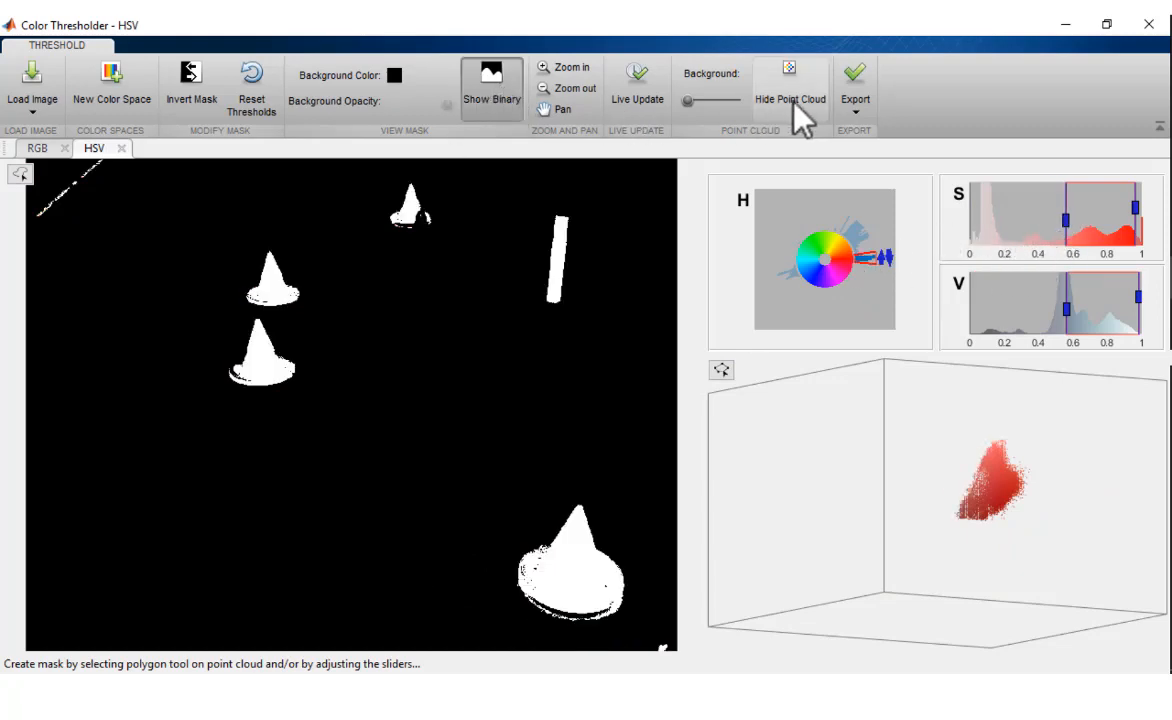
{"action": "left_click", "coordinate": [855, 85]}
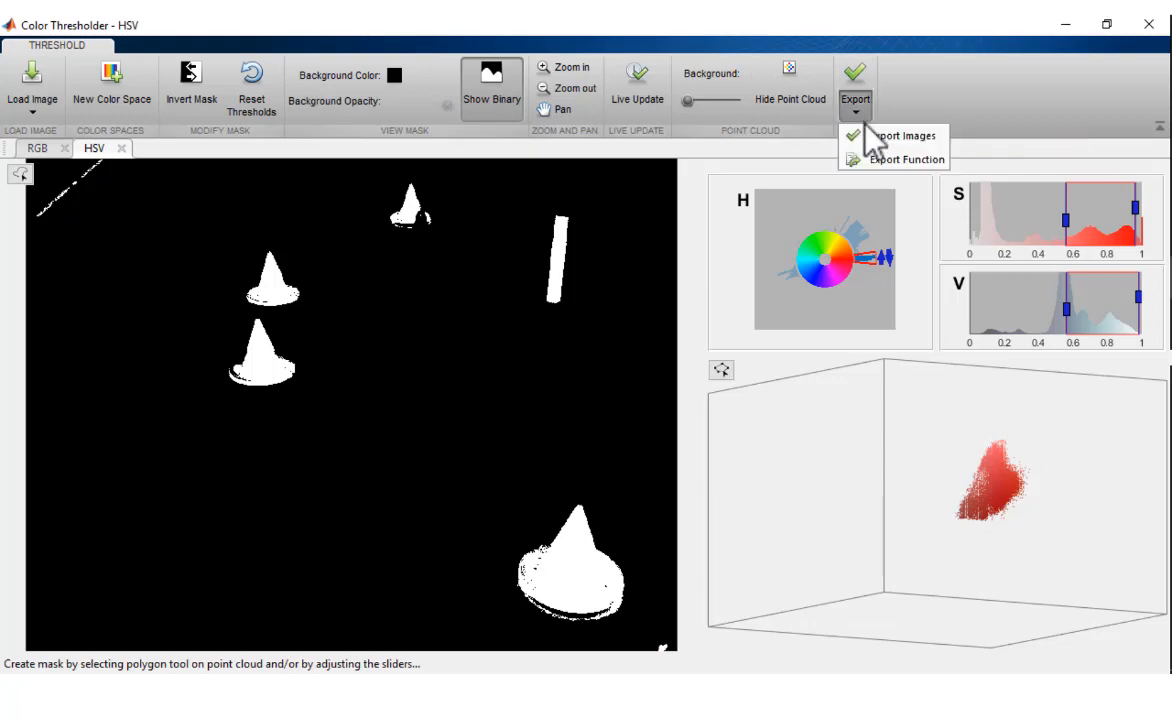
Step: Export the mask images to the workspace, then generate a createMask function in the editor
{"action": "left_click", "coordinate": [906, 135]}
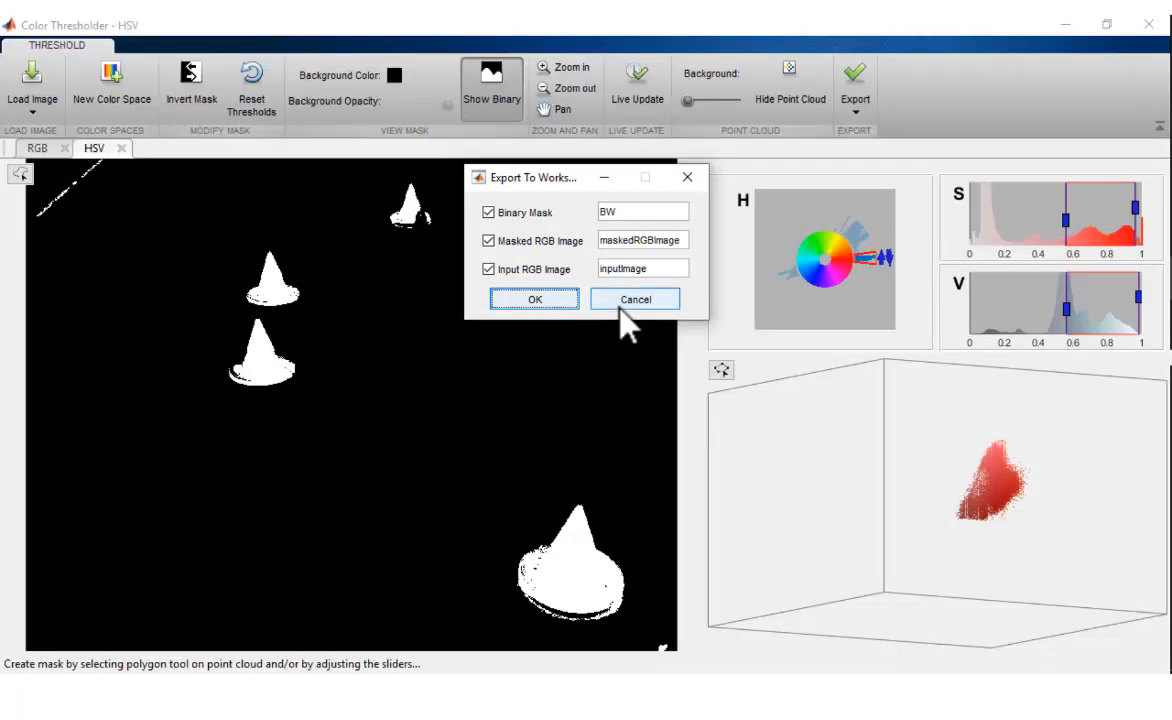
{"action": "left_click", "coordinate": [635, 298]}
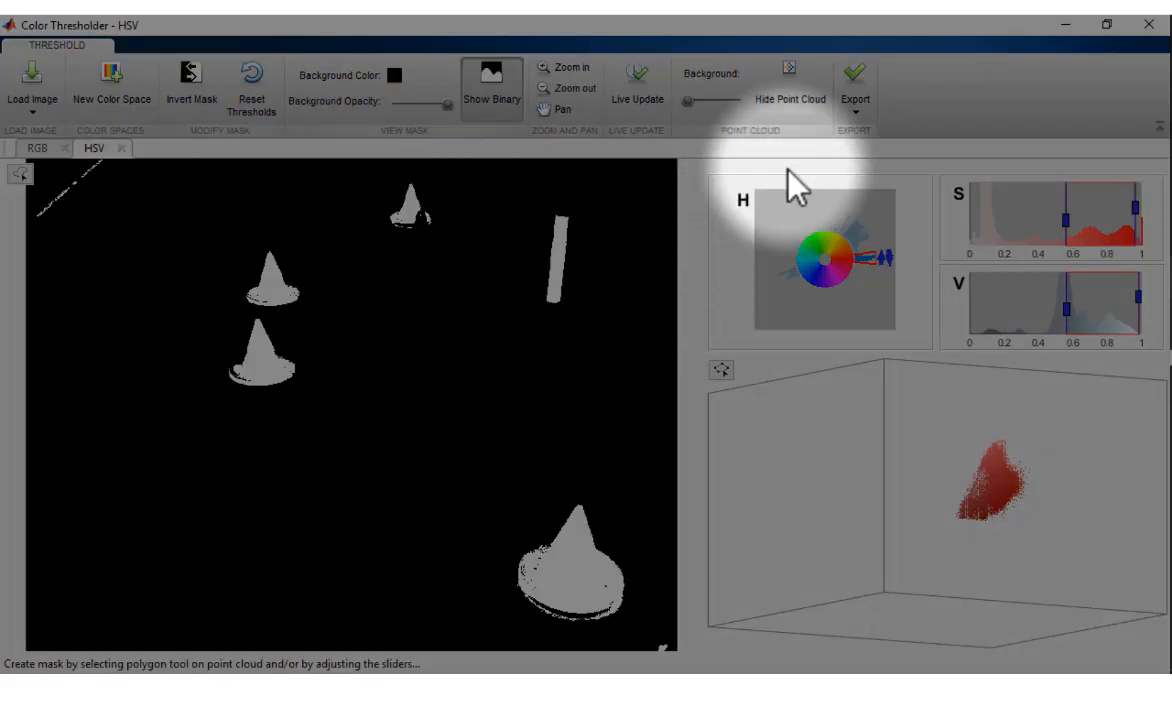
{"action": "left_click", "coordinate": [854, 85]}
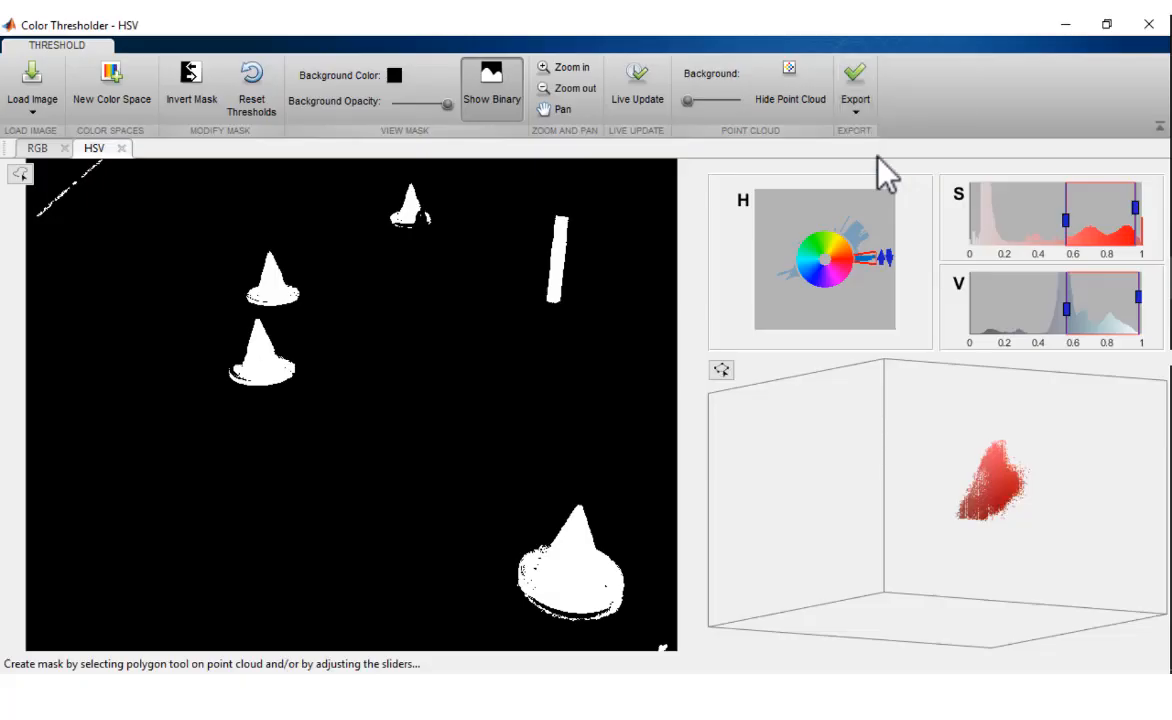
{"action": "left_click", "coordinate": [854, 85]}
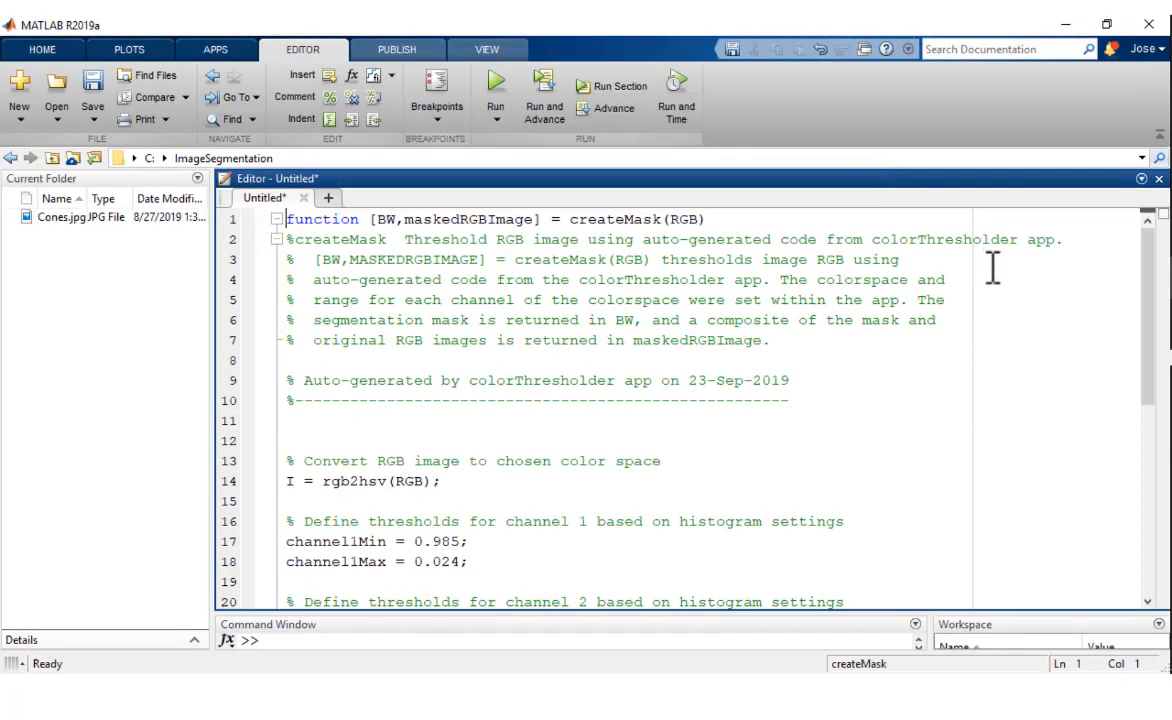
{"action": "mouse_move", "coordinate": [925, 400]}
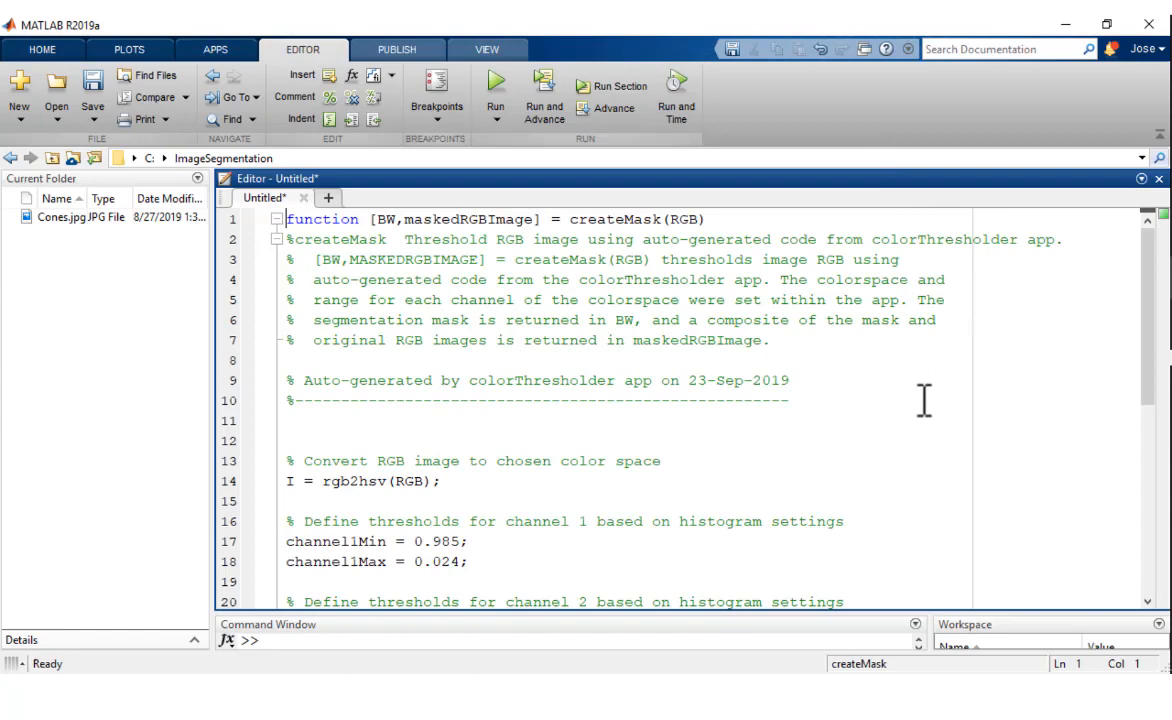